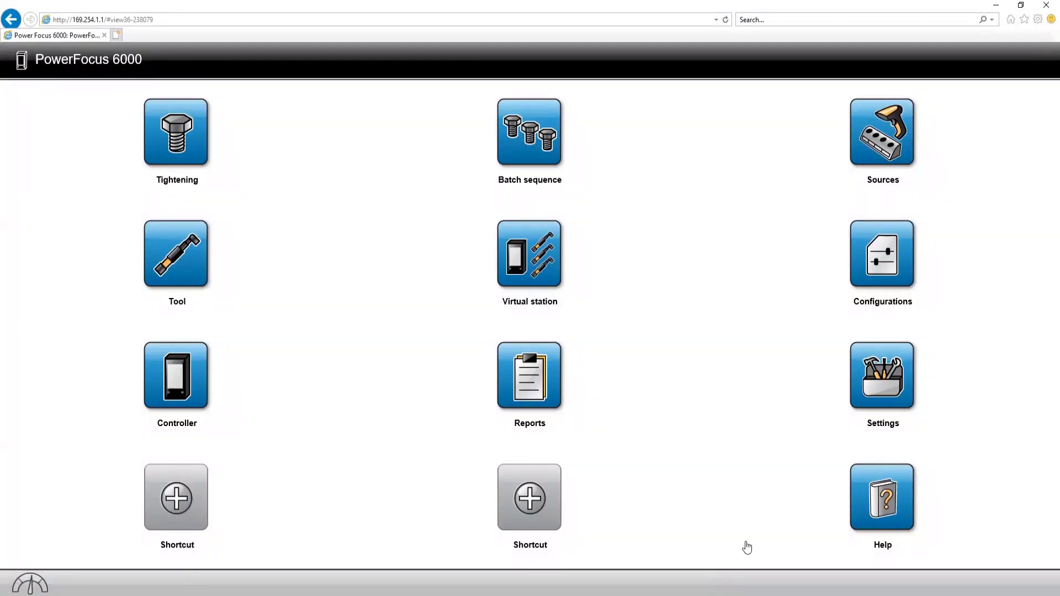
pyautogui.moveTo(553, 289)
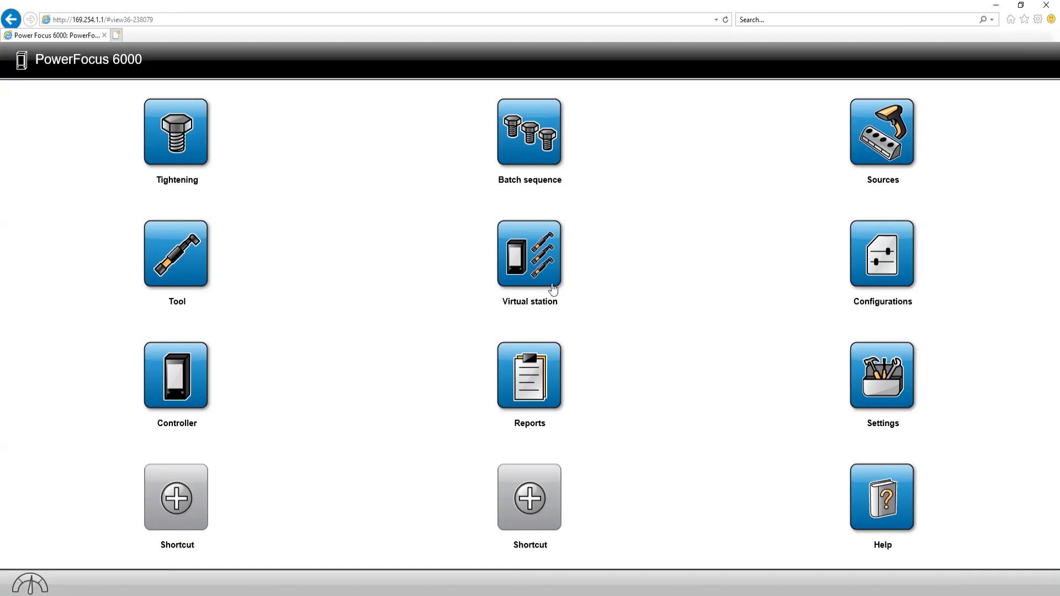
pyautogui.moveTo(543, 263)
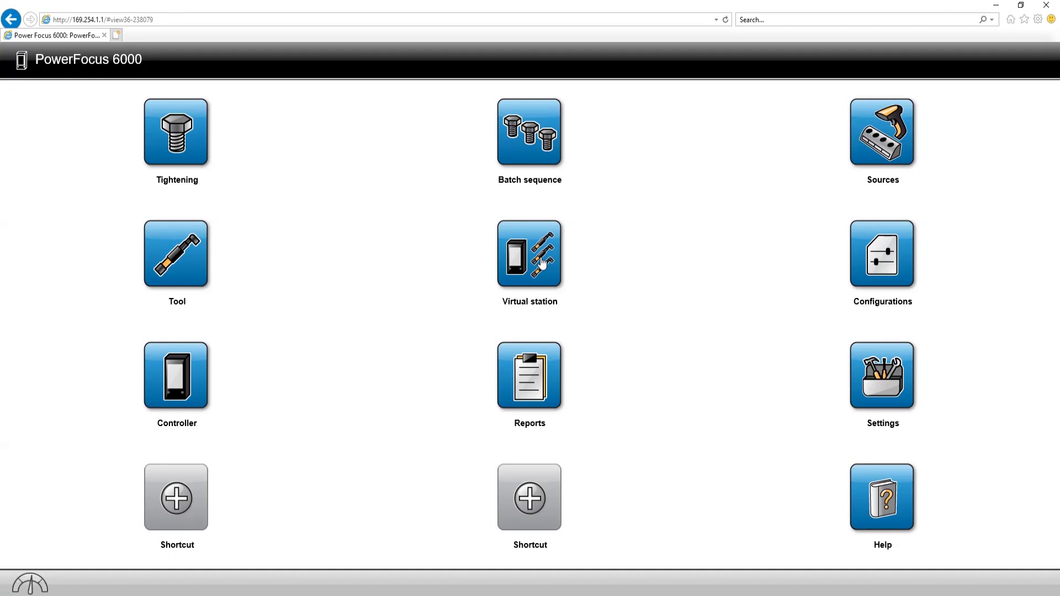
# Go into Virtual Station 1 and bring up its Open Protocol settings (on, server port 4545)
pyautogui.click(529, 254)
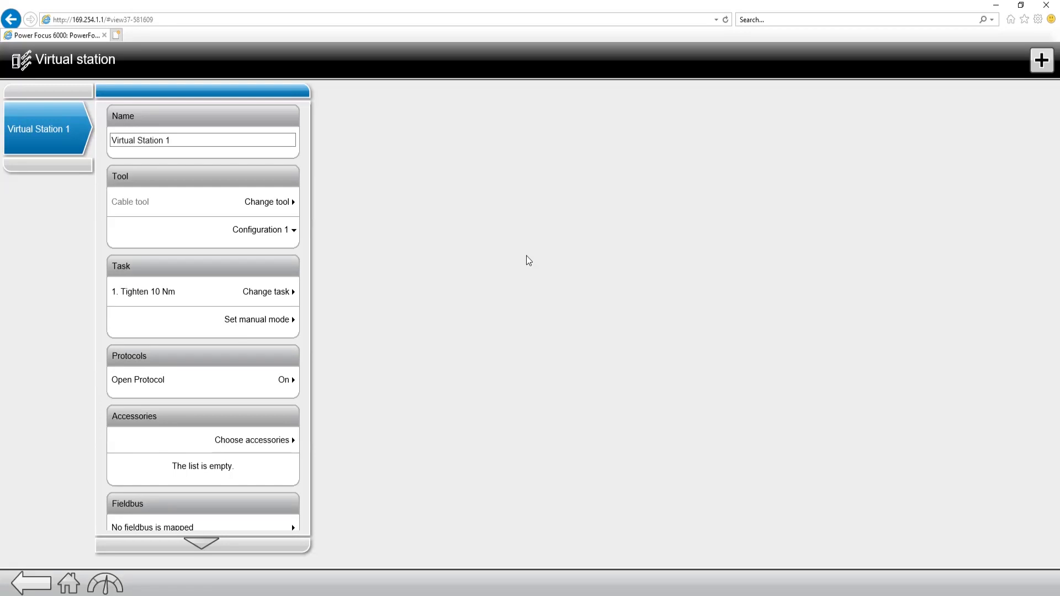
pyautogui.moveTo(515, 262)
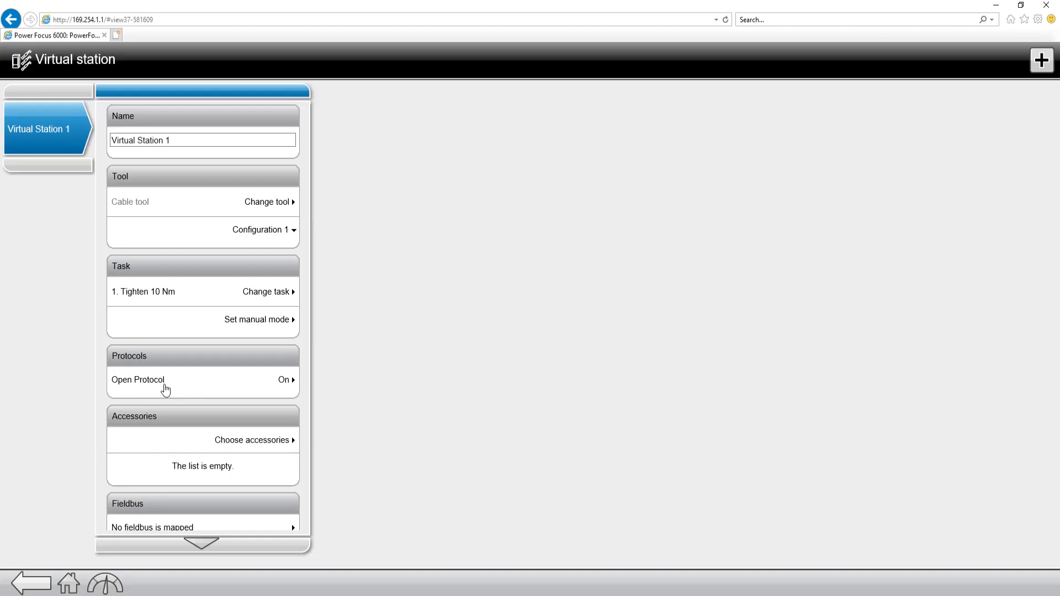
pyautogui.click(166, 379)
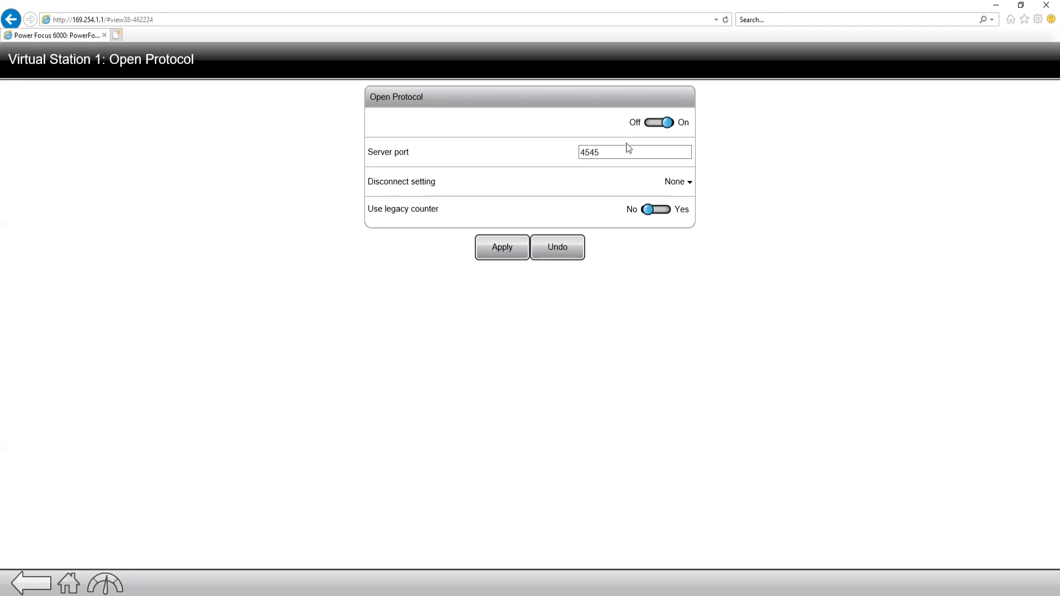
# Check the server port reads 4545 and list the disconnect options (None, lock tool, unassign task)
pyautogui.click(634, 152)
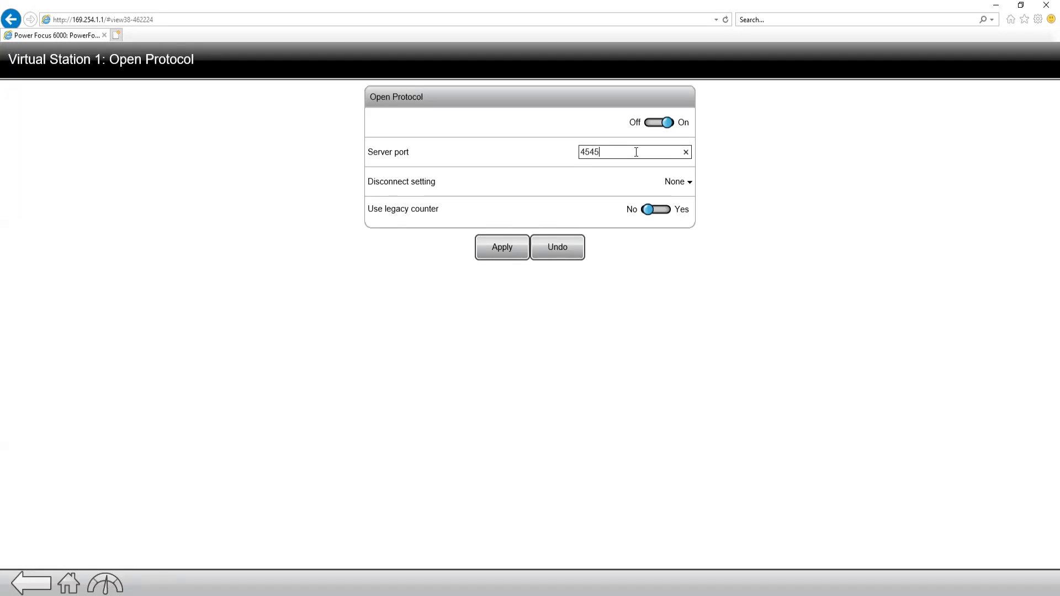
pyautogui.click(676, 181)
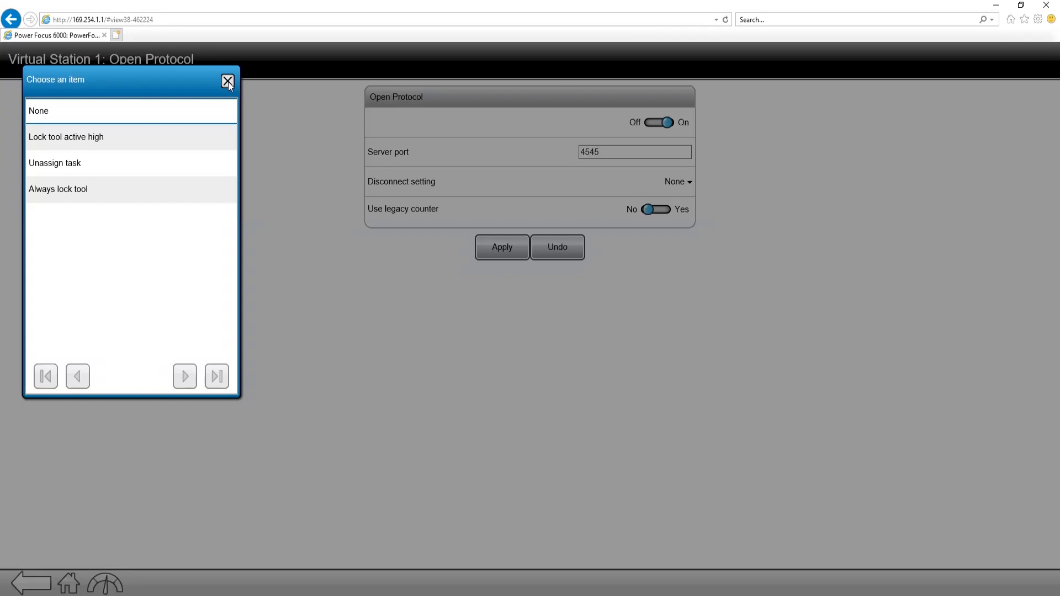
# Dismiss the disconnect choices keeping None, then switch to the Result screen
pyautogui.click(228, 80)
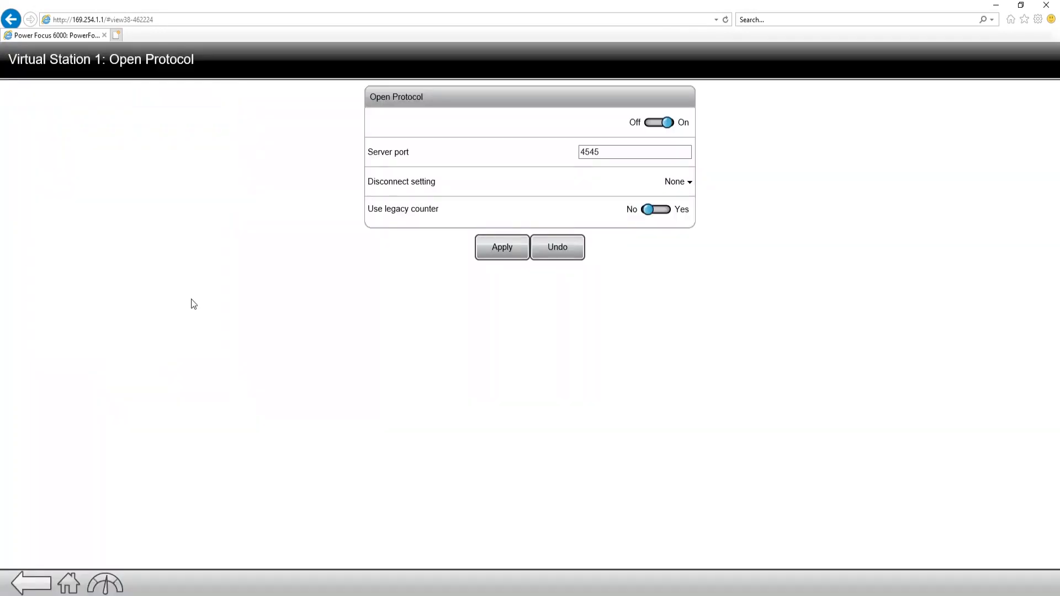
pyautogui.moveTo(148, 490)
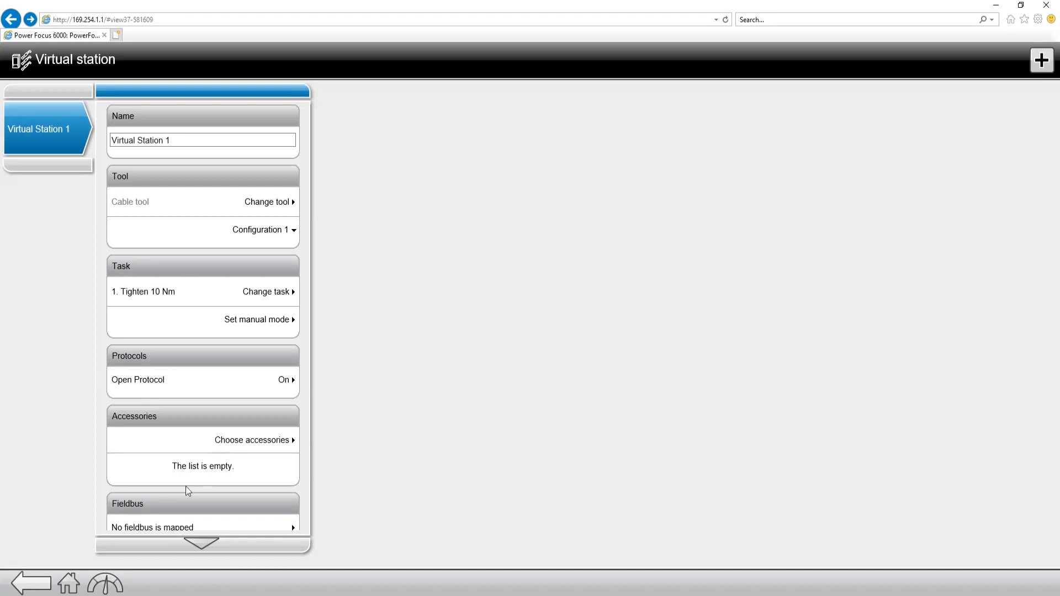
pyautogui.moveTo(105, 583)
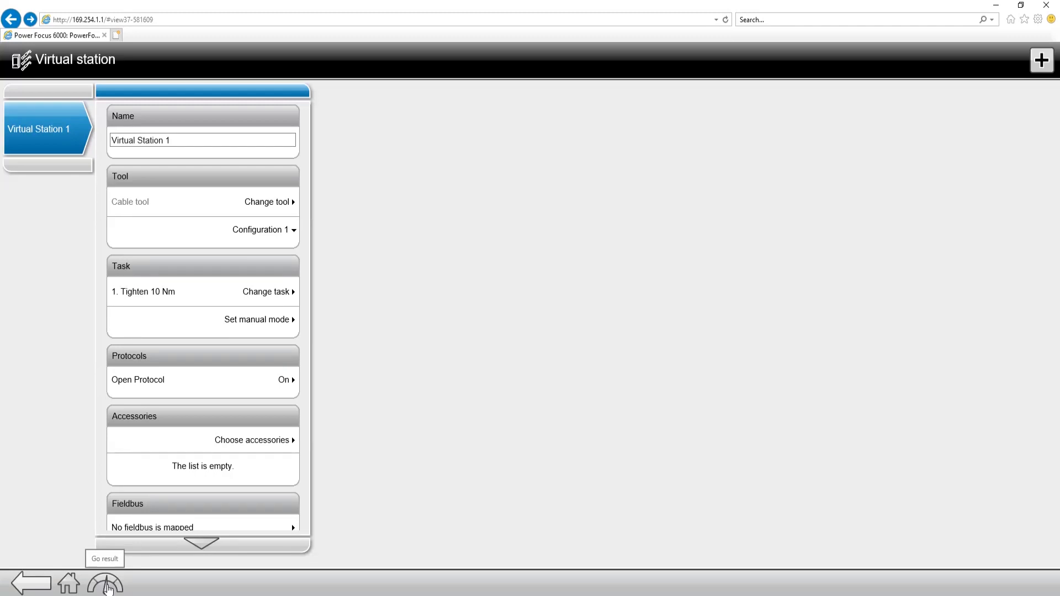
pyautogui.click(104, 583)
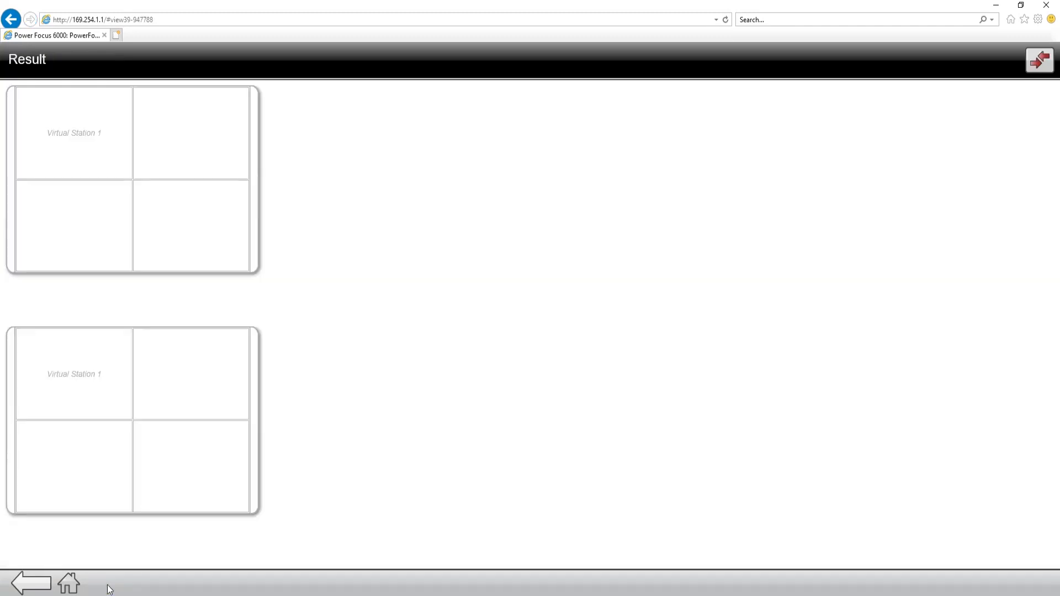
pyautogui.moveTo(939, 149)
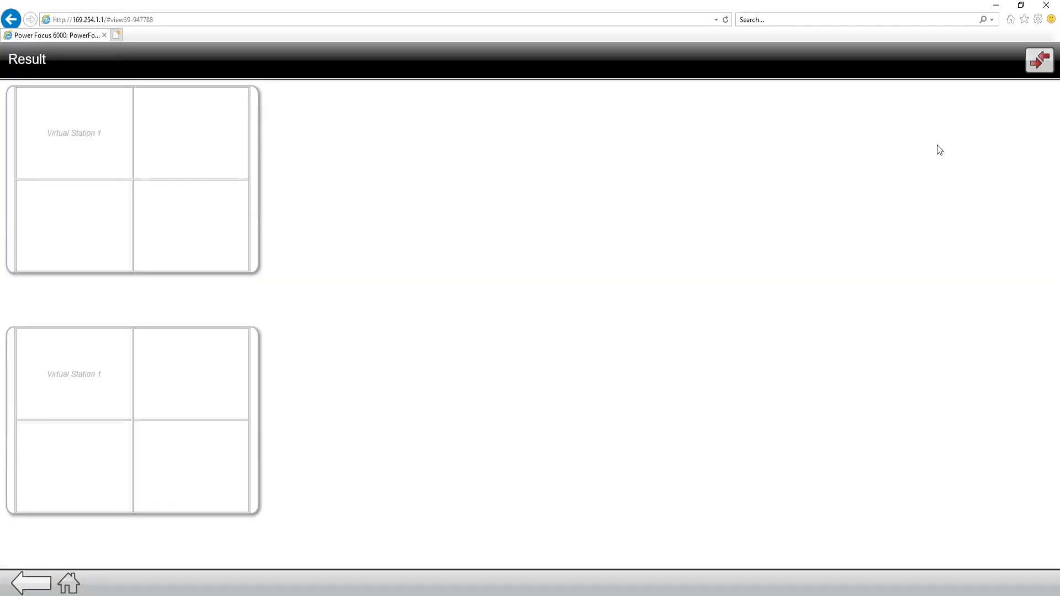
pyautogui.moveTo(1040, 60)
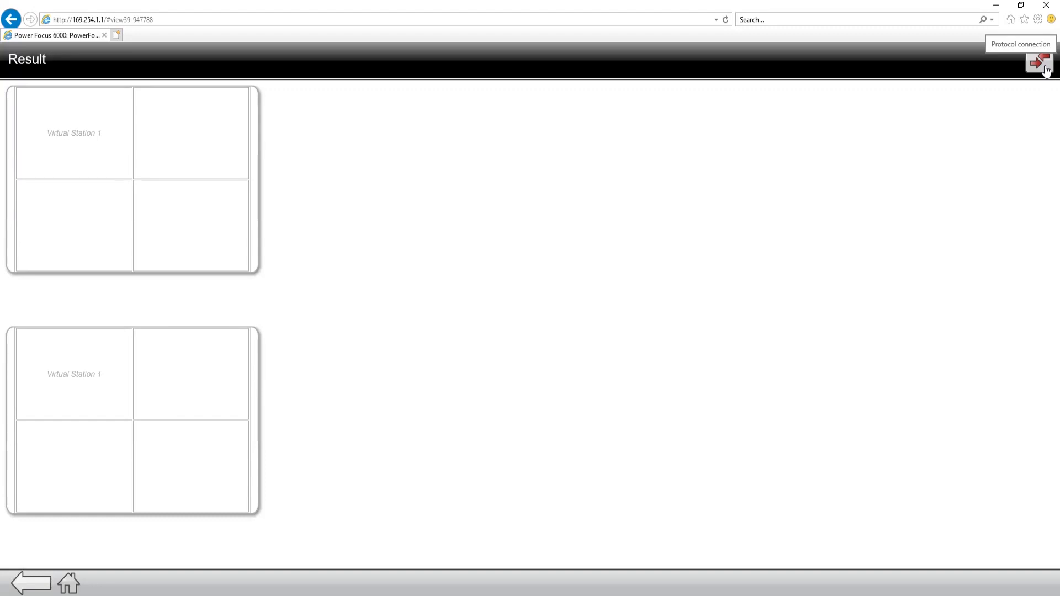
# Show the Protocol status panel: Virtual Station 1, port 4545, NOK, zero clients
pyautogui.click(1039, 60)
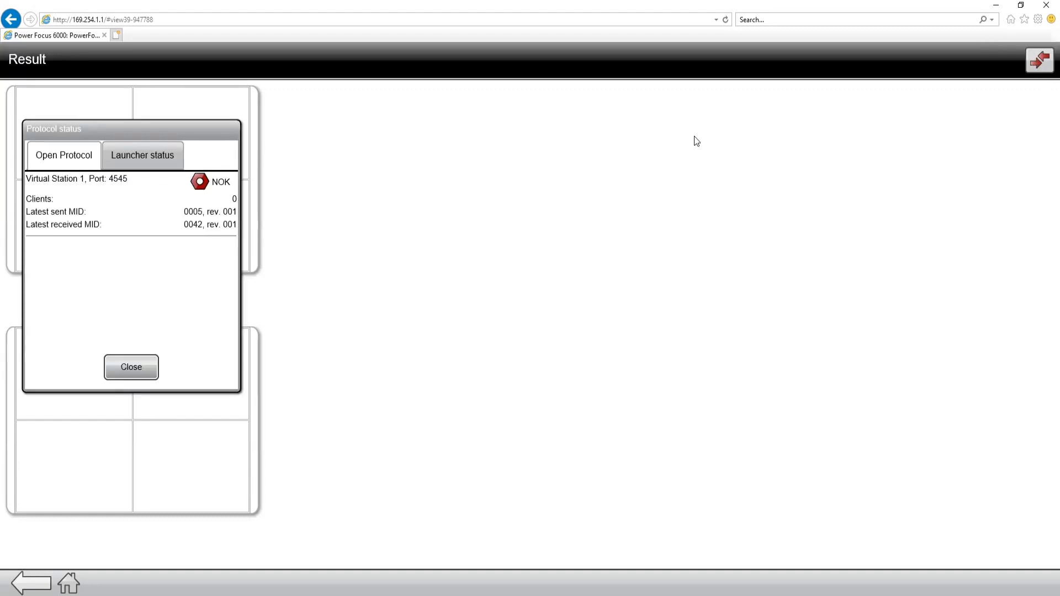